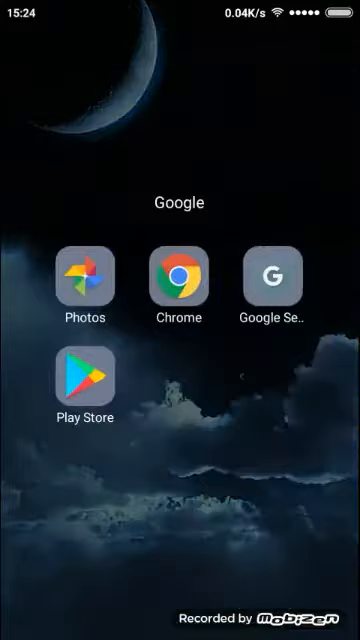
# - Open the Play Store and go to the Yazzy (Fake Conversations) app page
pyautogui.click(83, 377)
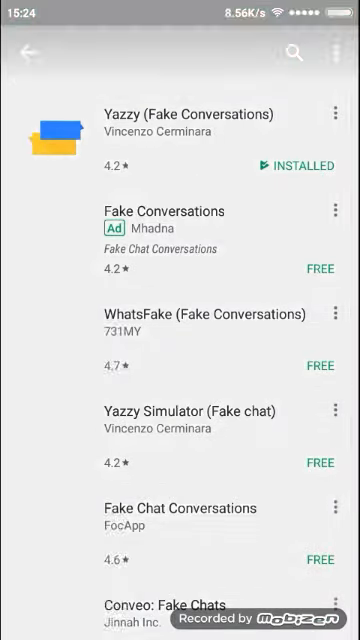
pyautogui.click(185, 120)
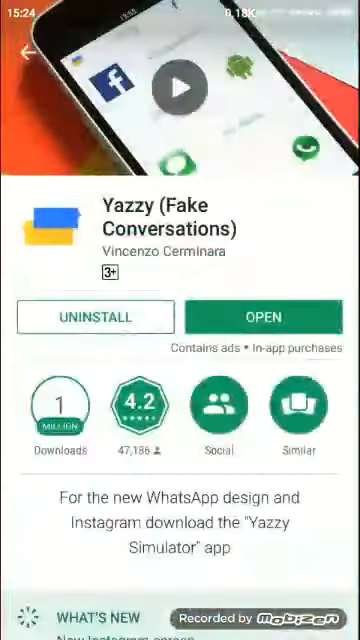
# - Launch Yazzy and browse its home grid of WhatsApp, Facebook, Instagram and SMS templates
pyautogui.click(260, 317)
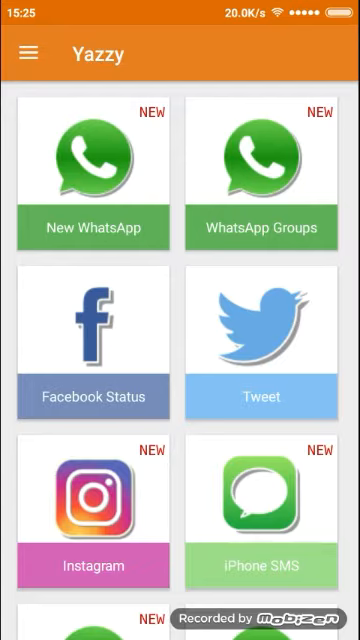
pyautogui.scroll(-3)
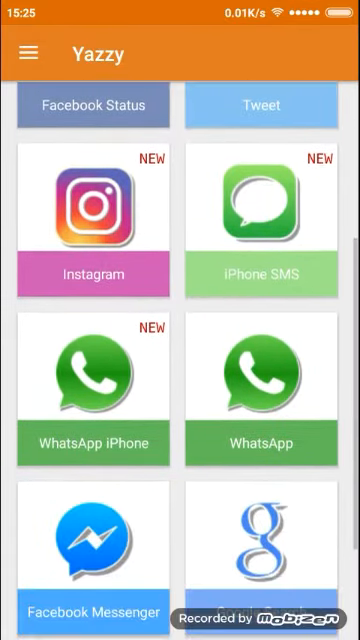
pyautogui.scroll(-3)
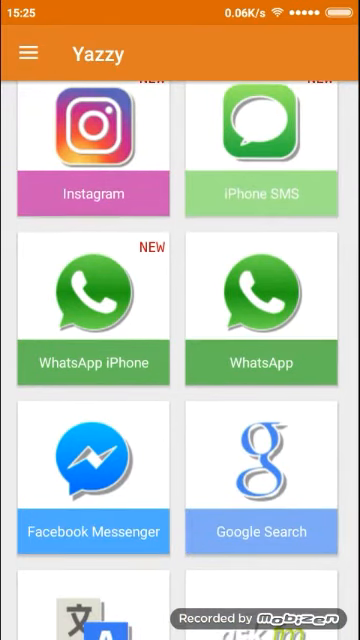
pyautogui.scroll(3)
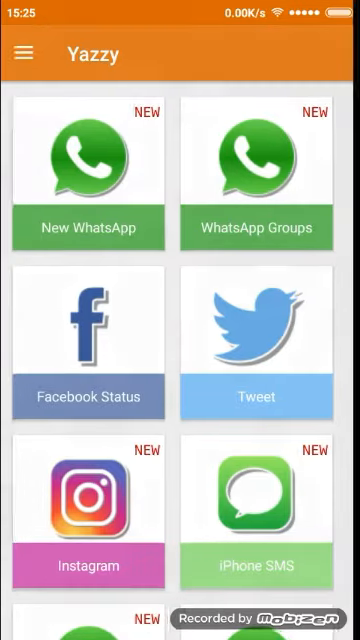
# - Start a New WhatsApp chat and open the contact avatar's Select Picture chooser
pyautogui.click(90, 175)
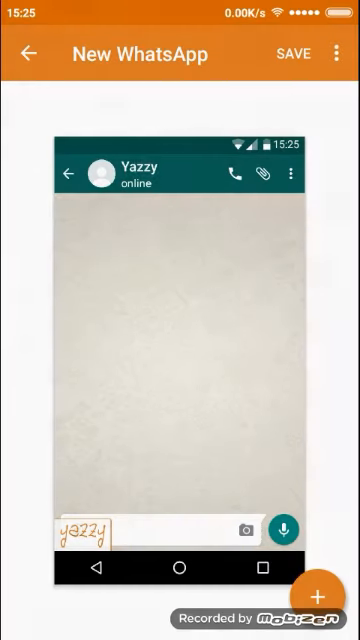
pyautogui.click(247, 530)
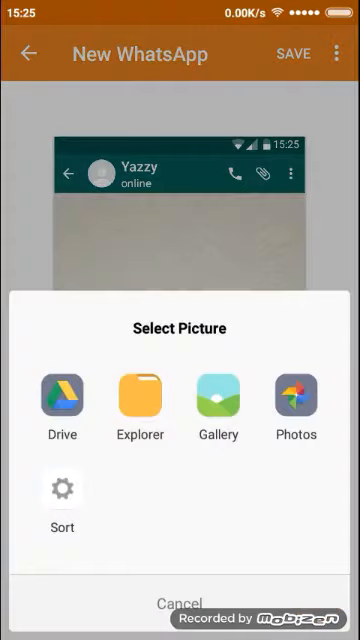
# - Pick the 17 August gallery photo of the man with glasses and crop it circular
pyautogui.click(295, 405)
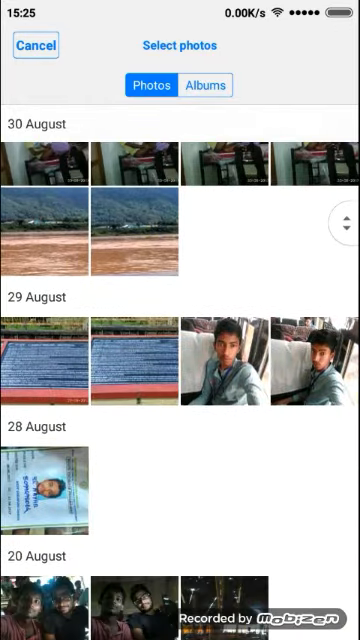
pyautogui.scroll(-3)
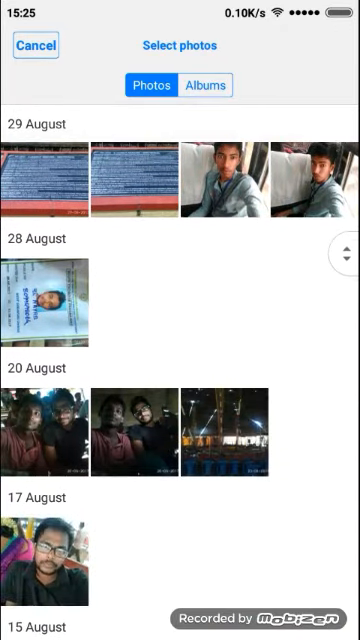
pyautogui.scroll(-3)
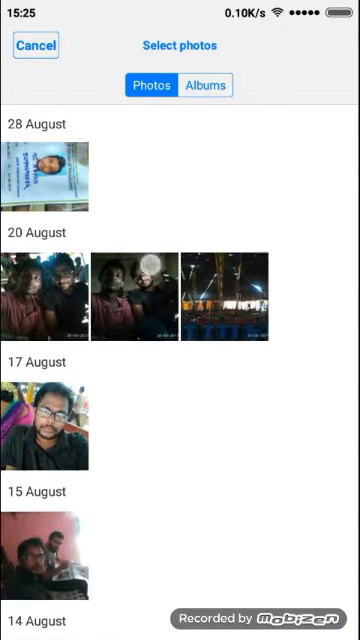
pyautogui.scroll(-3)
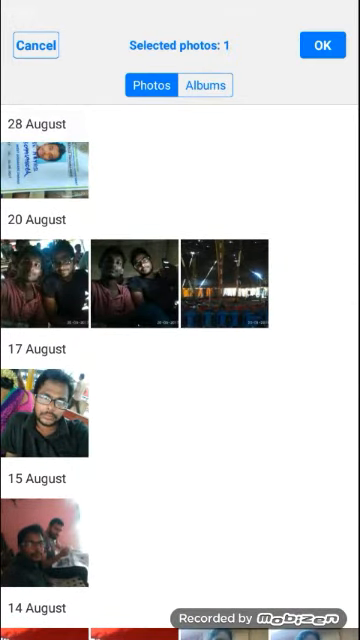
pyautogui.click(43, 414)
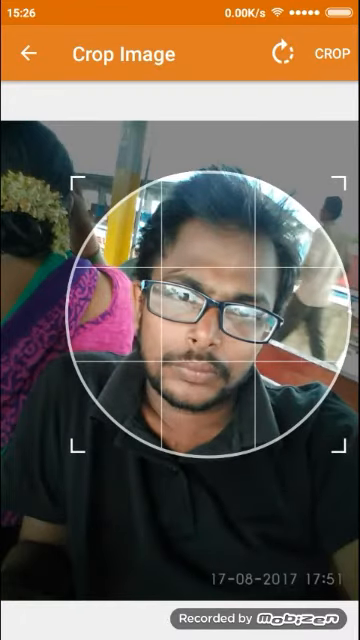
pyautogui.click(330, 54)
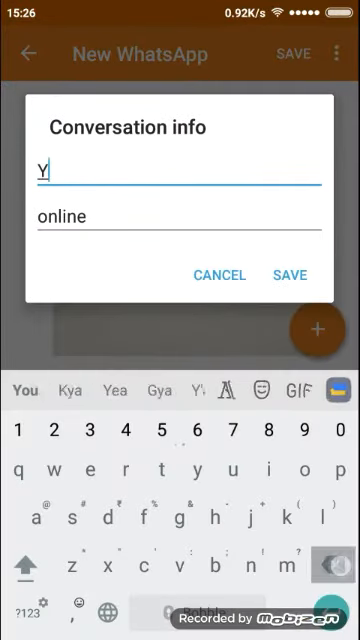
# - Replace the contact name with 'sunny' and save, keeping status online
pyautogui.press('Backspace')
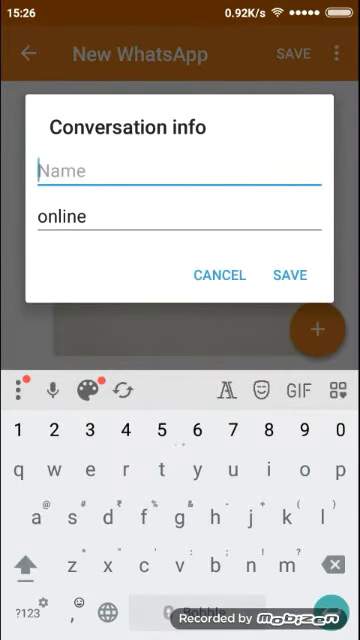
pyautogui.write('sunny')
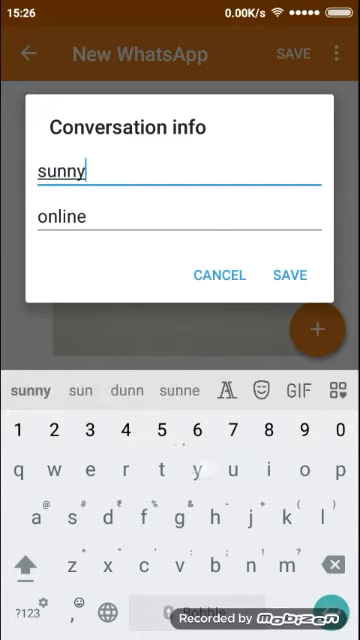
pyautogui.click(289, 275)
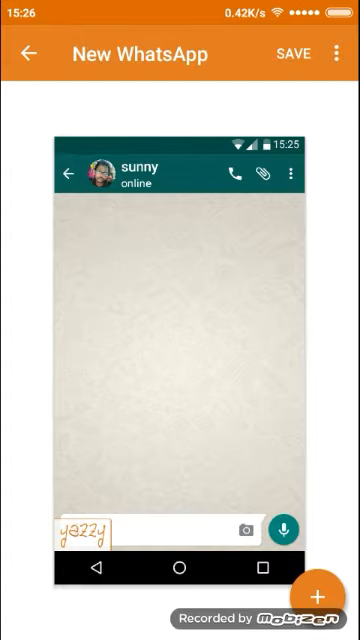
# - Add a sent message 'Hi' with Read status to the chat
pyautogui.click(315, 597)
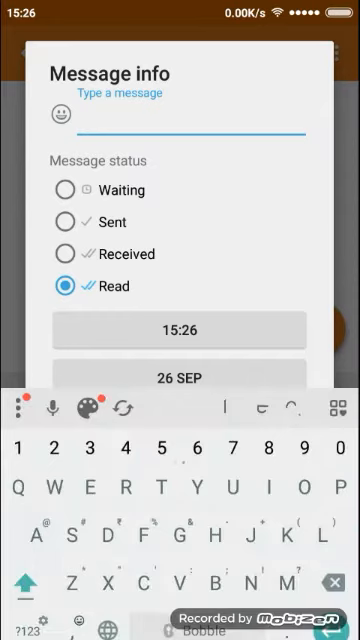
pyautogui.write('Hi')
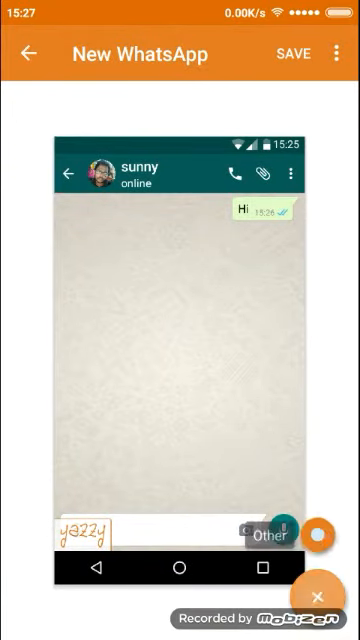
# - Add a received 'Hello' message from sunny and accept the Remember disclaimer
pyautogui.click(313, 534)
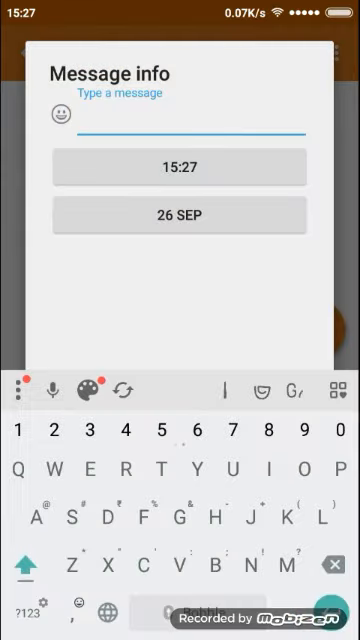
pyautogui.write('Hello')
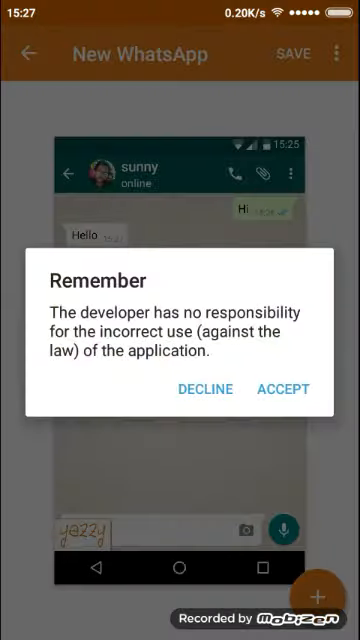
pyautogui.click(283, 389)
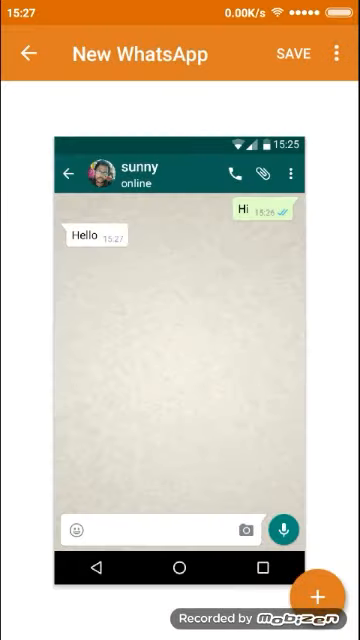